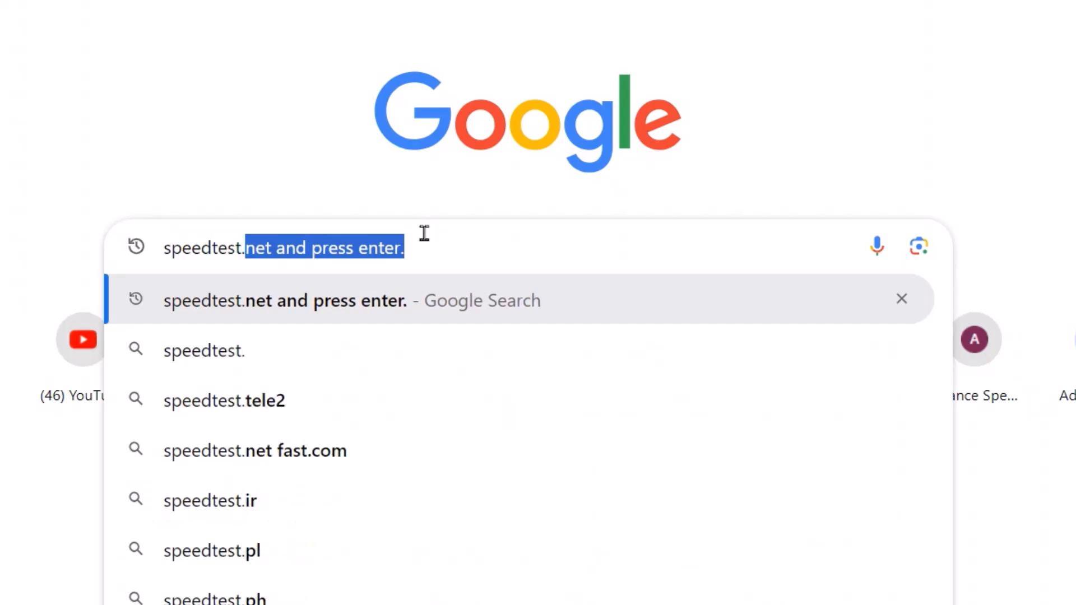
- Navigate the browser to speedtest.net from the Google start page
{"action": "type", "text": "speedtest.net"}
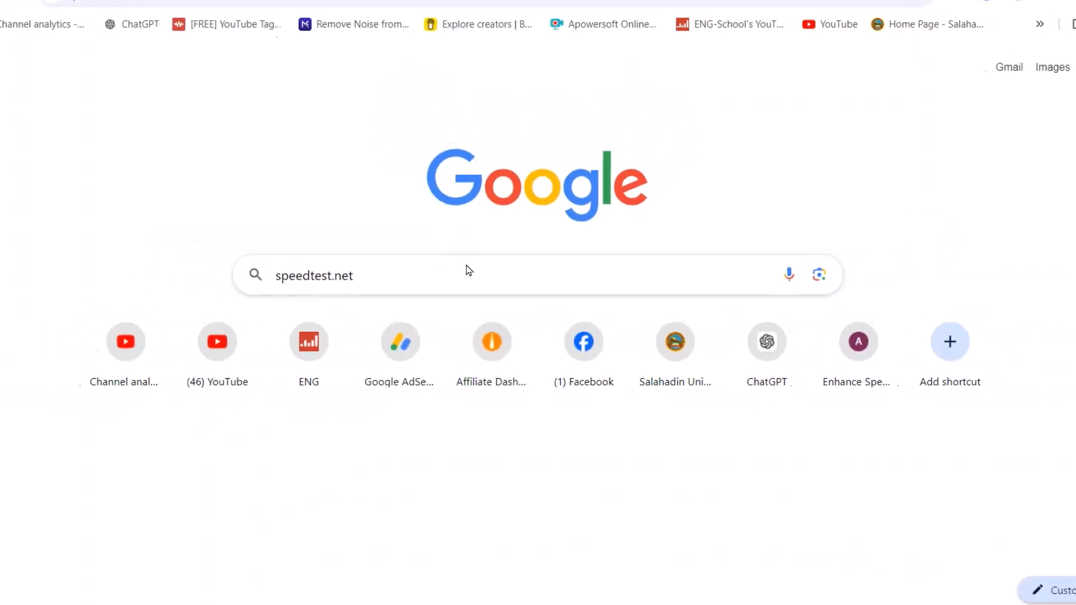
{"action": "key", "text": "Enter"}
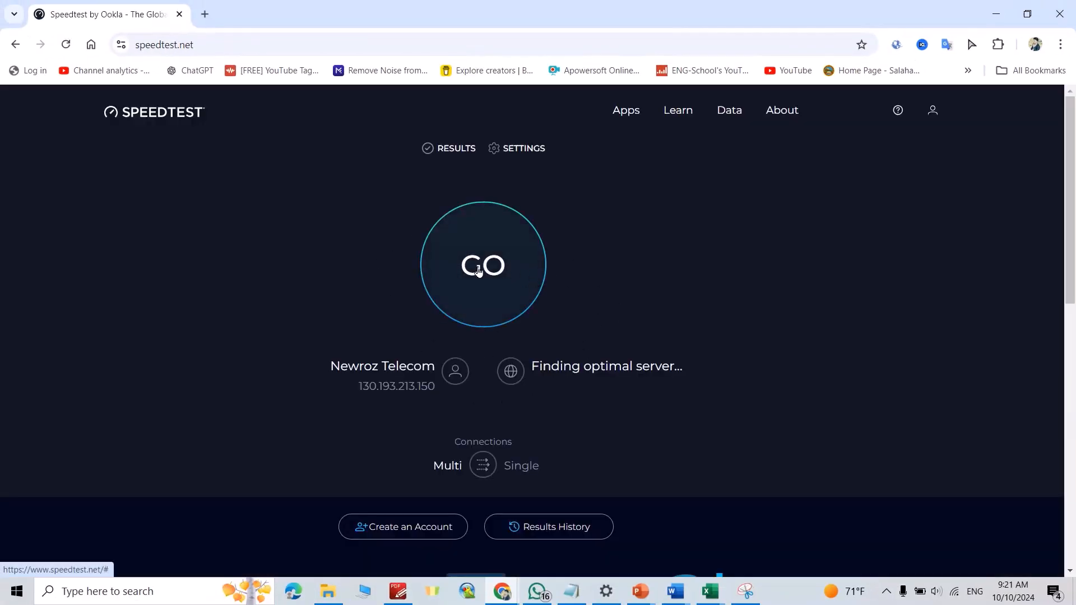
- Start the speed test with GO, connecting to the Newroz Telecom server in Erbil
{"action": "left_click", "coordinate": [483, 265]}
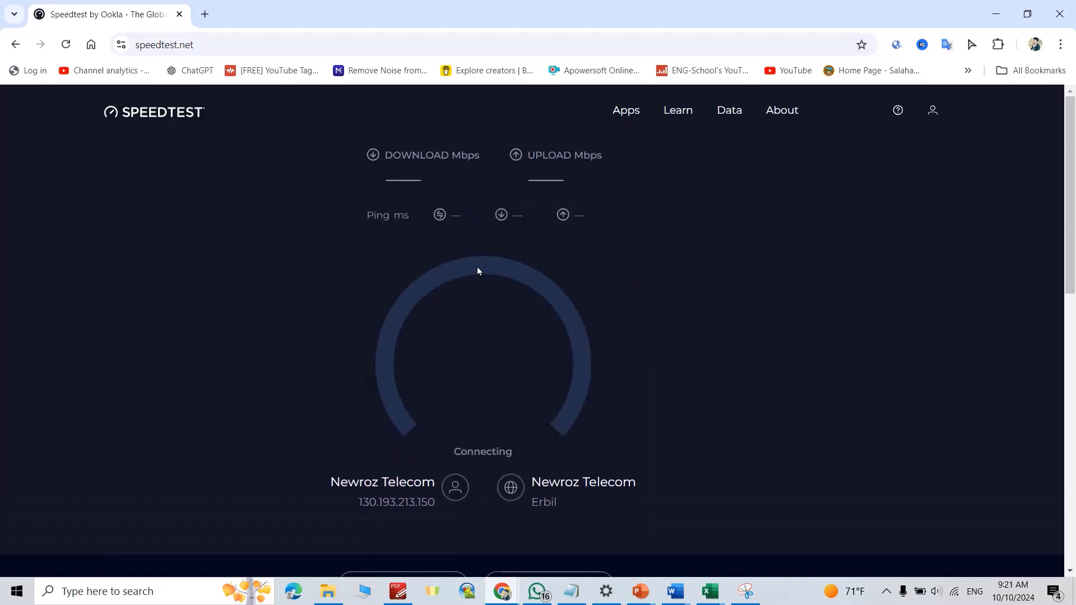
{"action": "mouse_move", "coordinate": [482, 299]}
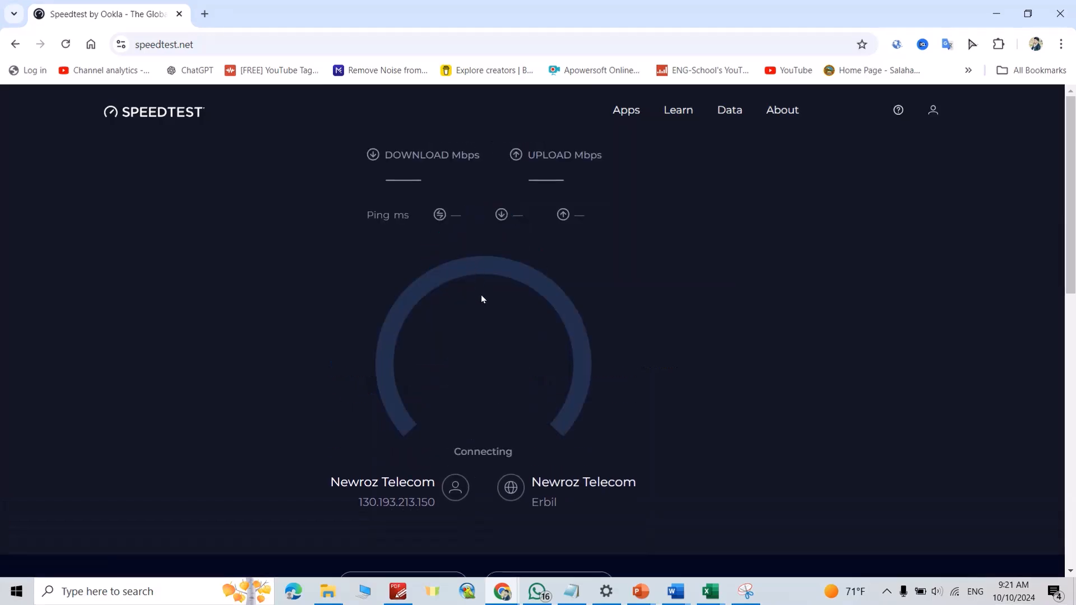